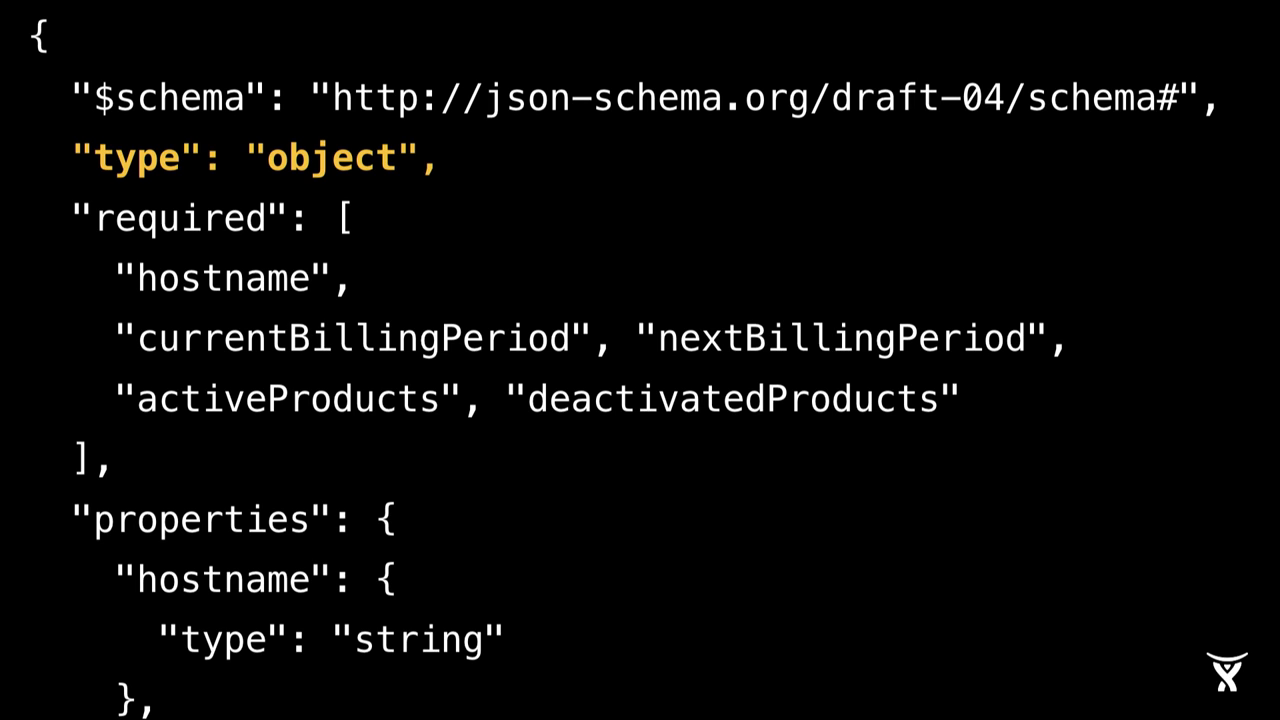
{"action": "scroll", "scroll_direction": "down", "scroll_amount": 3}
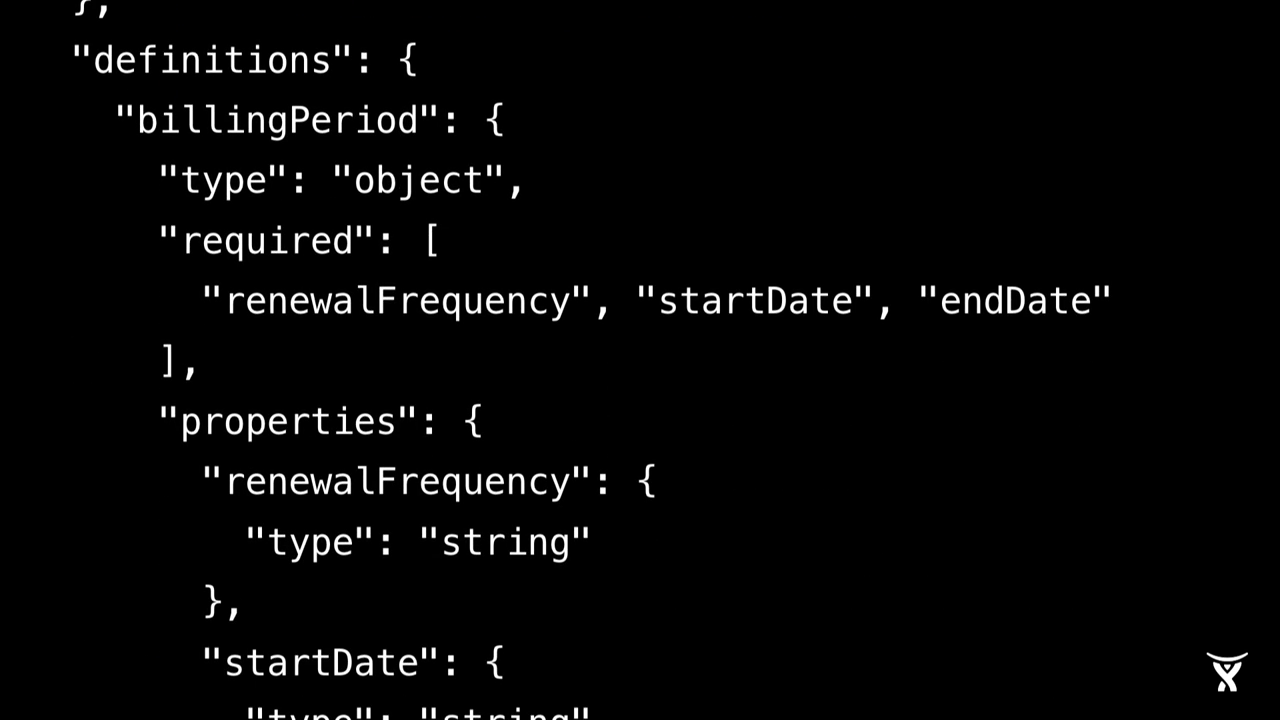